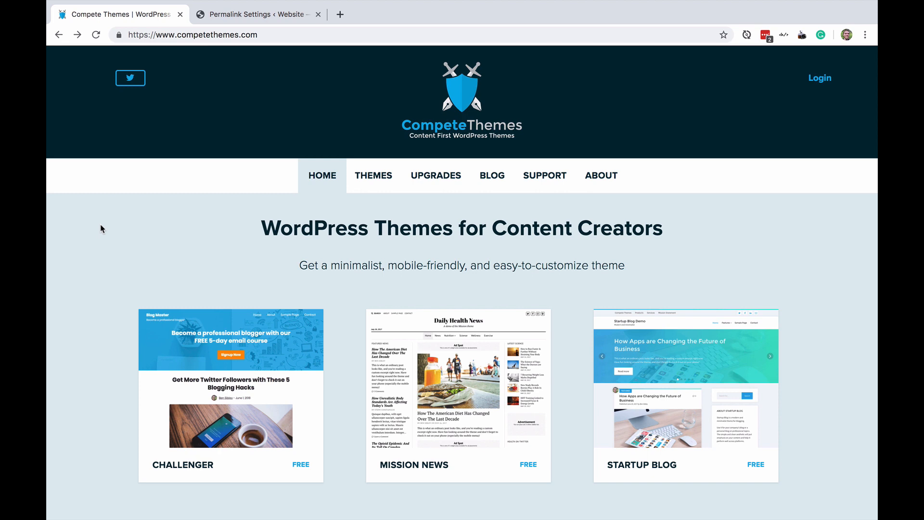
# Load the Compete Themes RSS feed by adding /feed to the site address
pyautogui.click(191, 35)
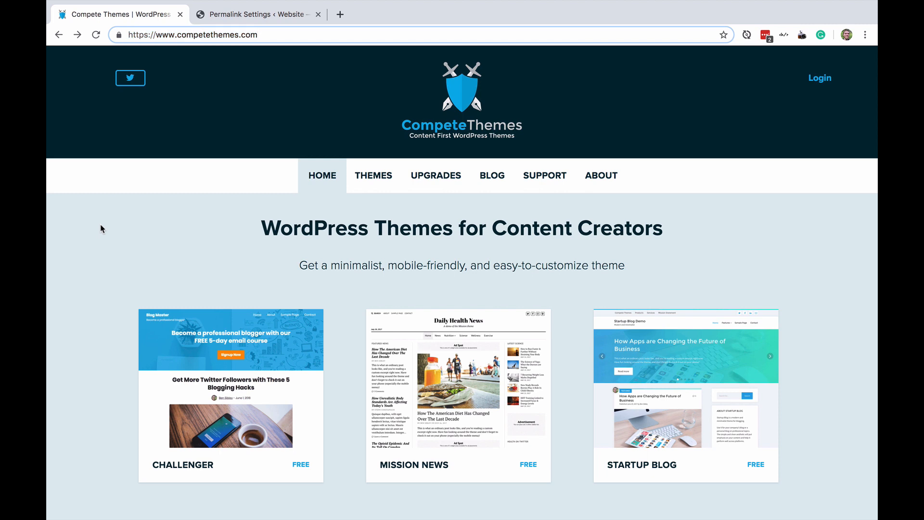
pyautogui.write('/feed')
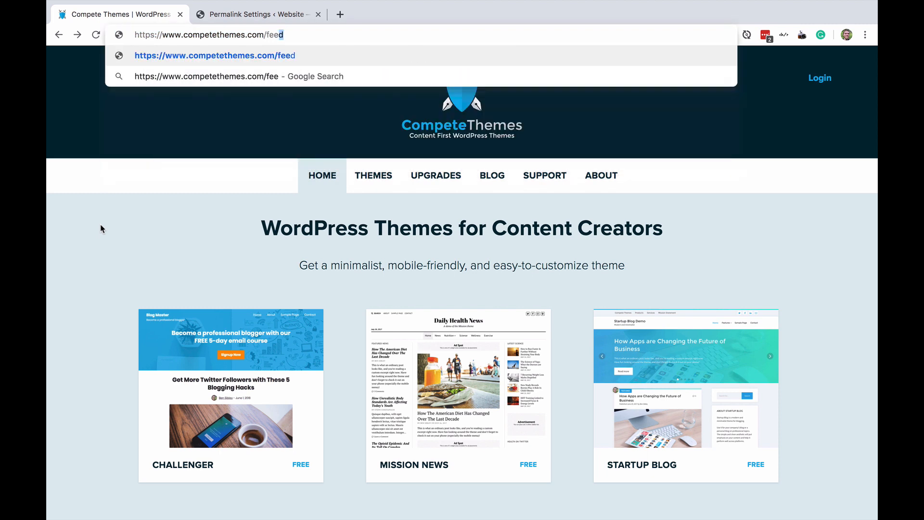
pyautogui.press('Enter')
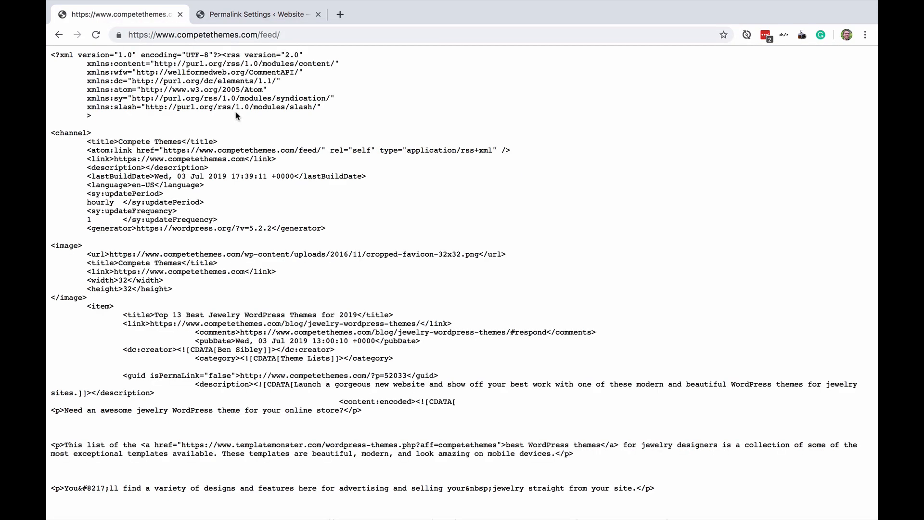
pyautogui.moveTo(344, 126)
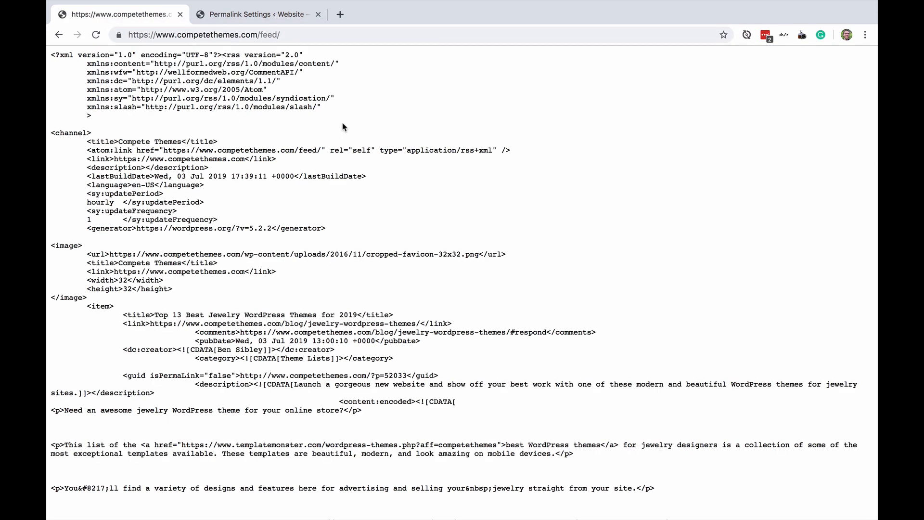
# Scroll through the feed XML, then switch to the WordPress Permalink Settings tab
pyautogui.scroll(-3)
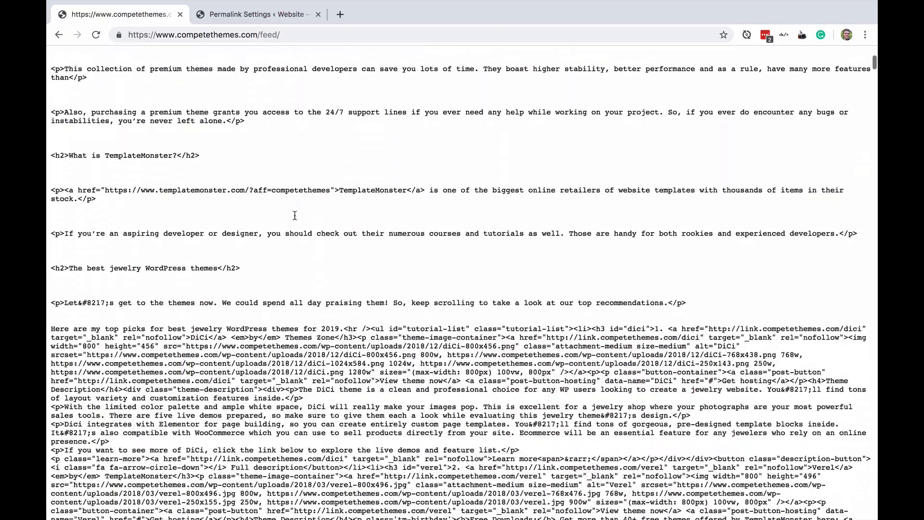
pyautogui.scroll(-3)
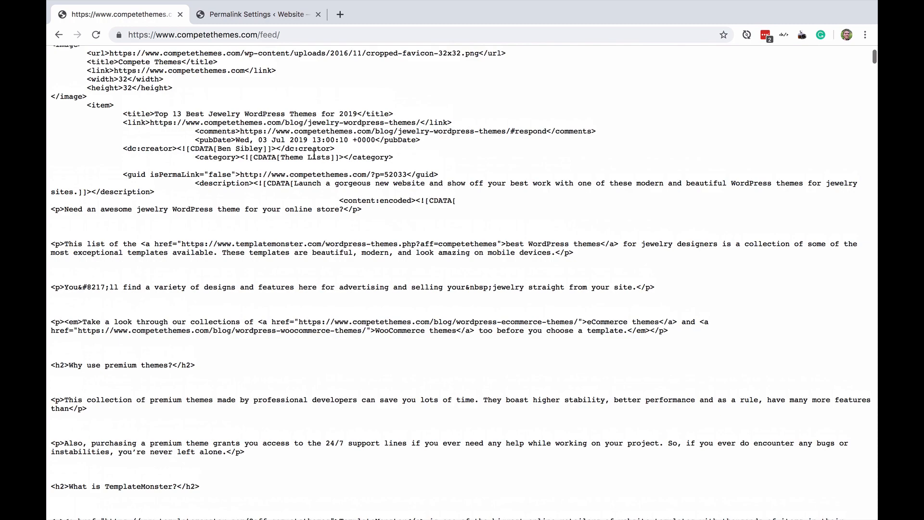
pyautogui.scroll(3)
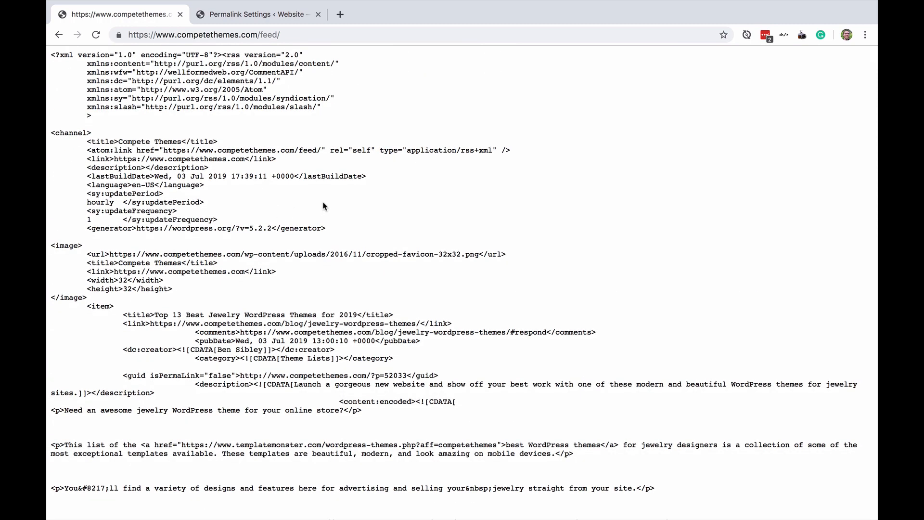
pyautogui.moveTo(416, 205)
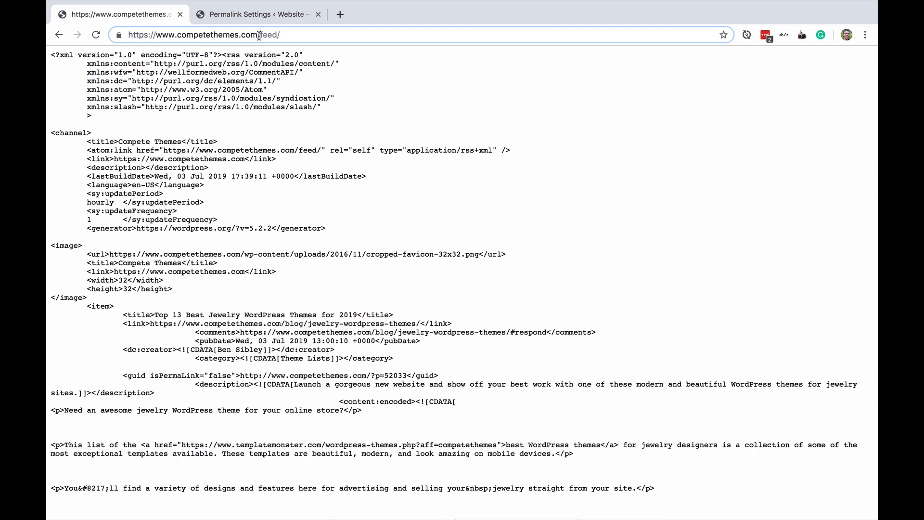
pyautogui.doubleClick(271, 35)
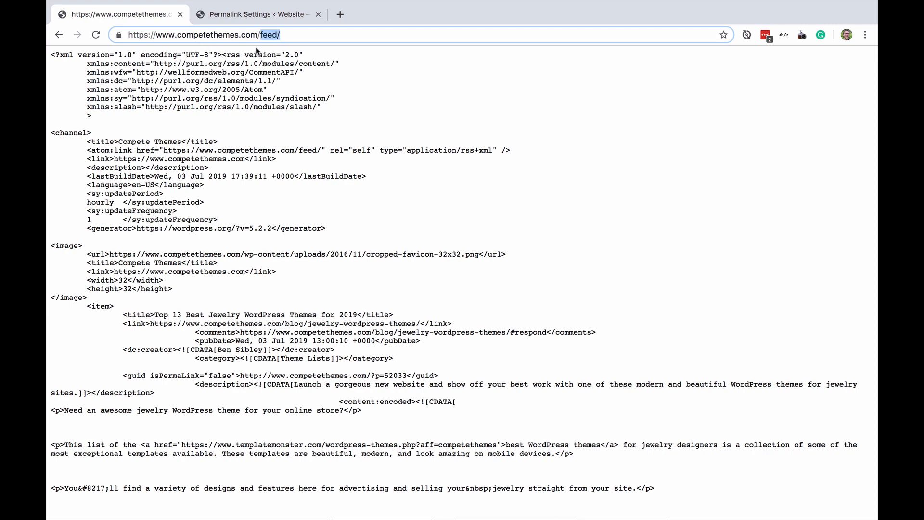
pyautogui.click(261, 14)
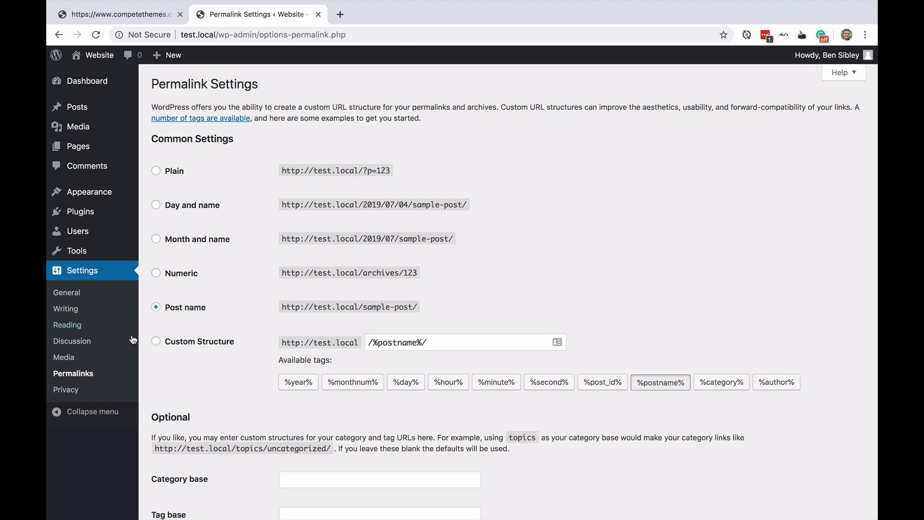
pyautogui.moveTo(96, 373)
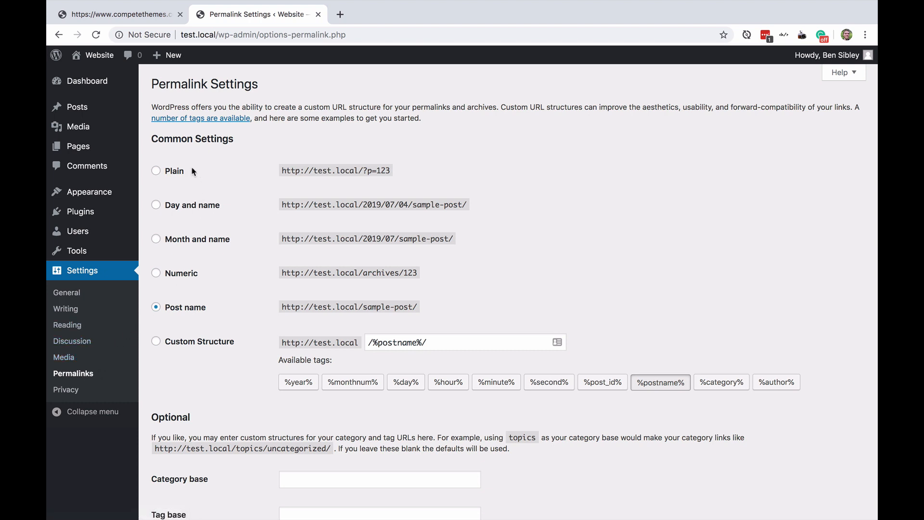
# Toggle permalinks between Plain and Post name, ending on Plain, then return to the feed
pyautogui.click(156, 171)
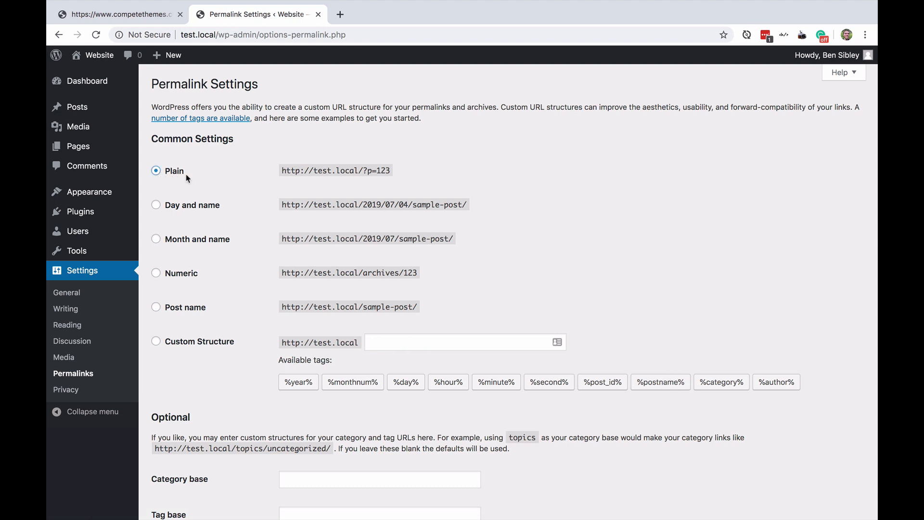
pyautogui.moveTo(210, 168)
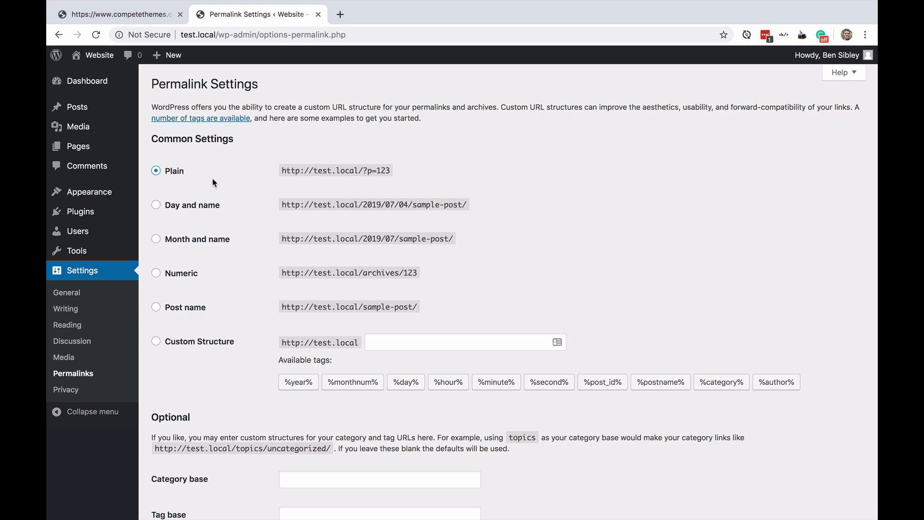
pyautogui.moveTo(248, 155)
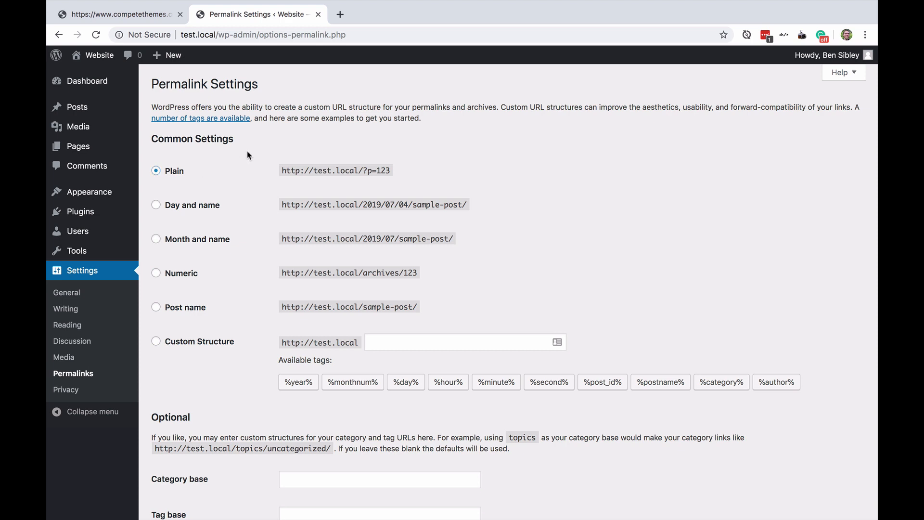
pyautogui.moveTo(356, 178)
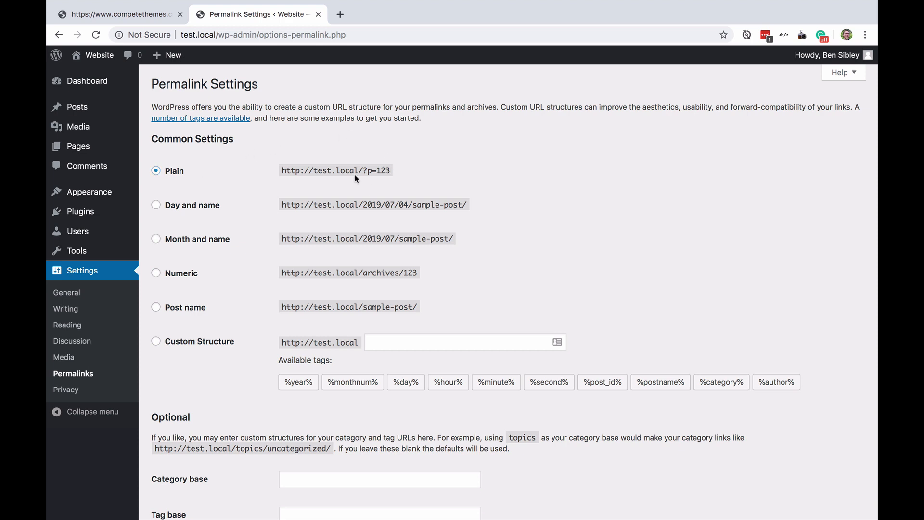
pyautogui.moveTo(387, 159)
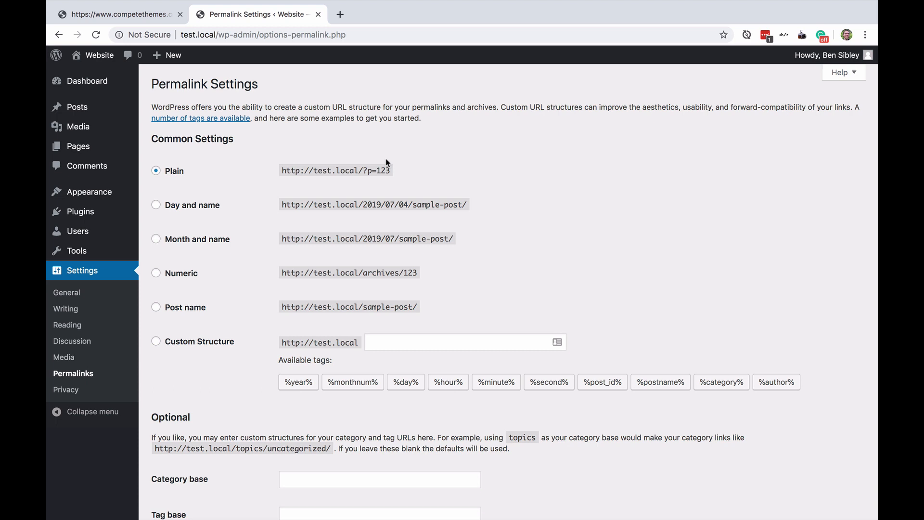
pyautogui.moveTo(397, 306)
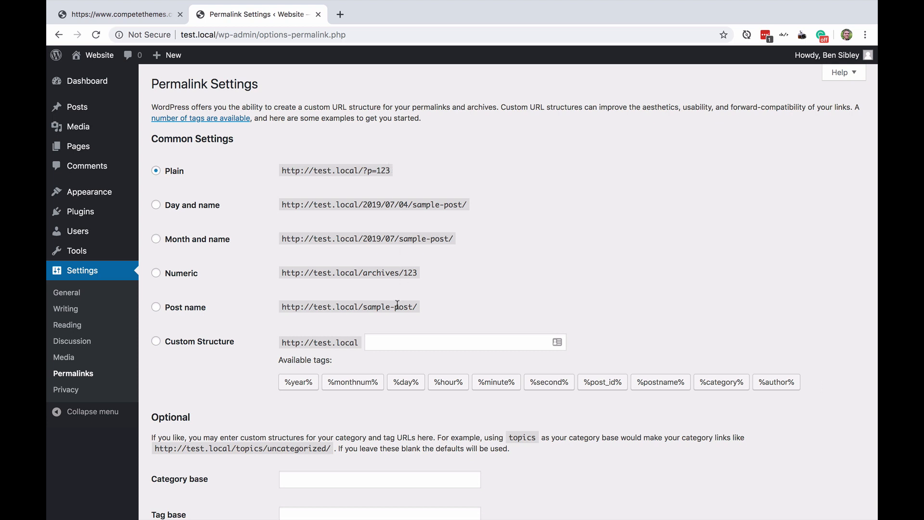
pyautogui.click(156, 307)
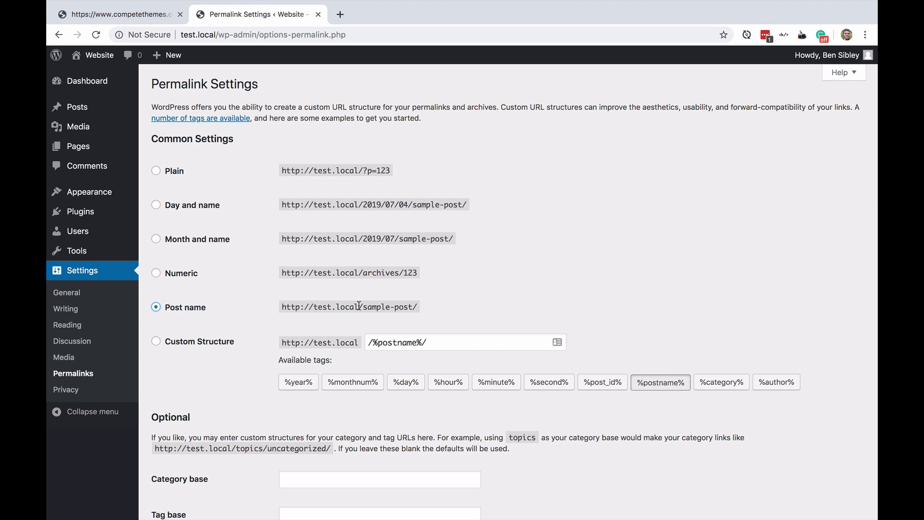
pyautogui.moveTo(429, 311)
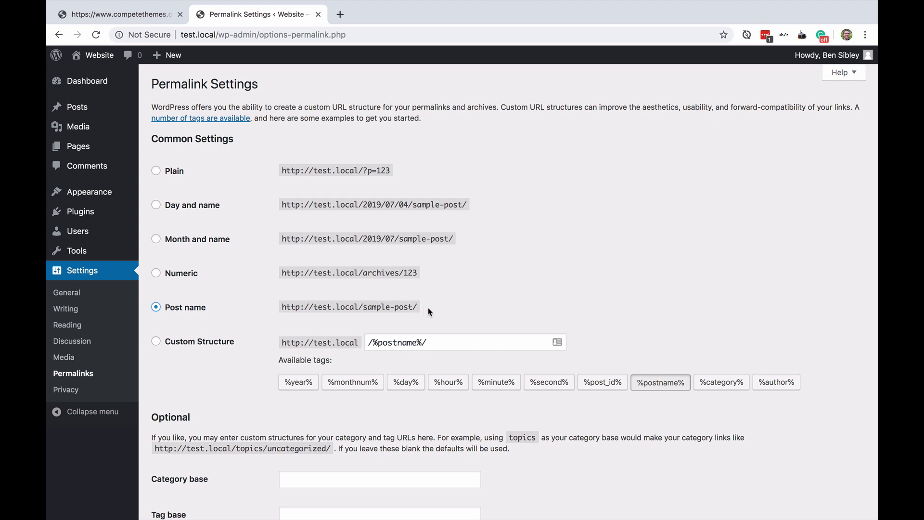
pyautogui.moveTo(448, 308)
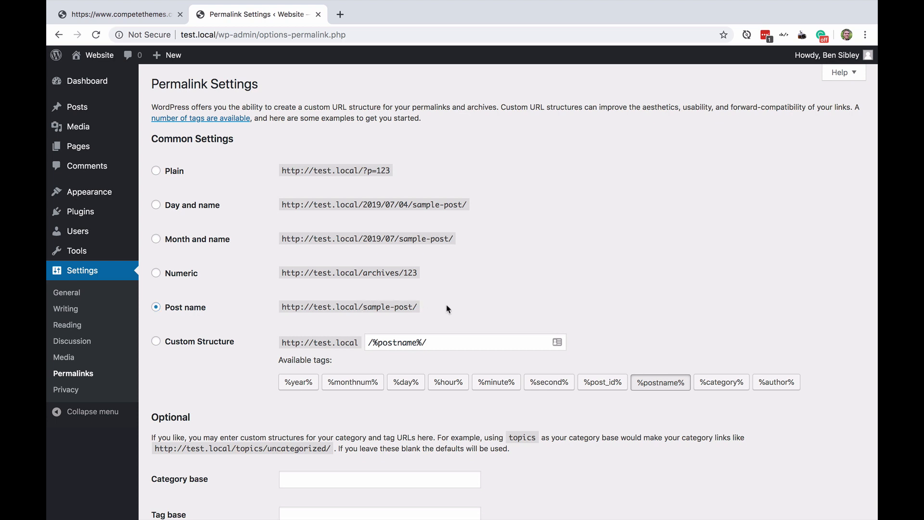
pyautogui.moveTo(225, 178)
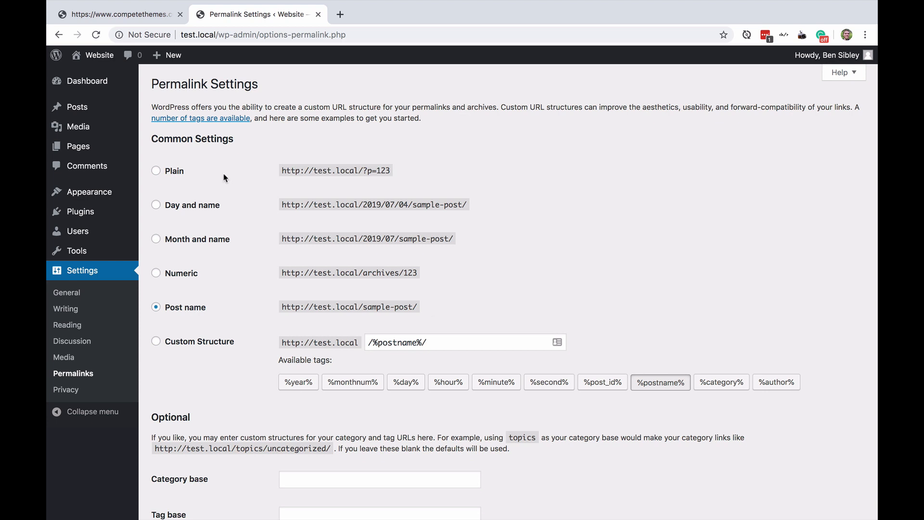
pyautogui.click(156, 170)
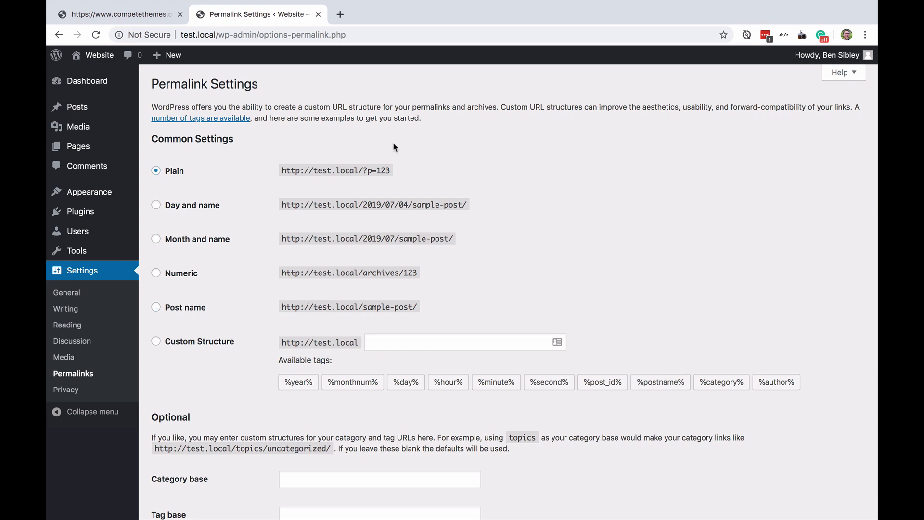
pyautogui.moveTo(375, 170)
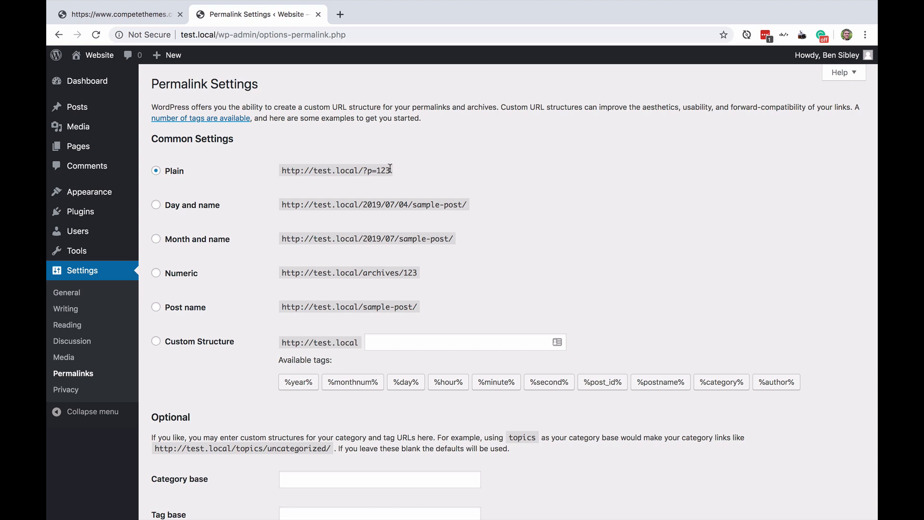
pyautogui.moveTo(395, 172)
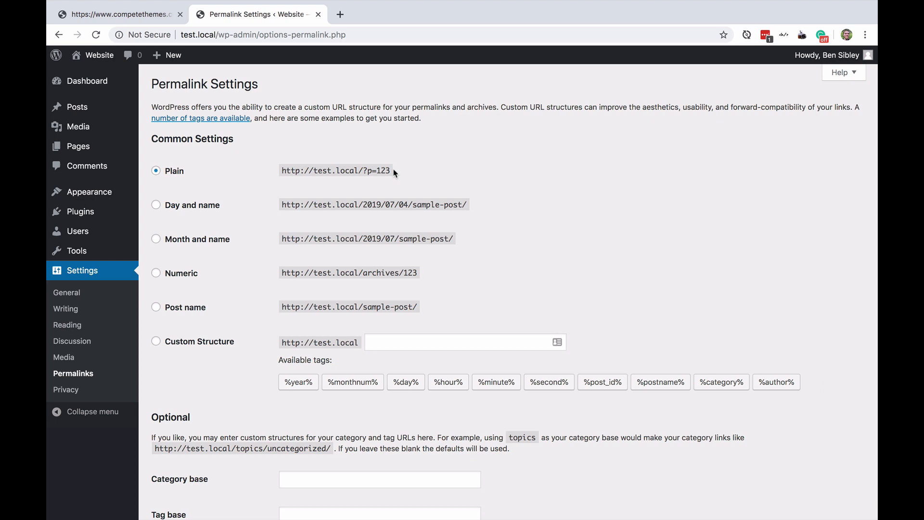
pyautogui.moveTo(201, 322)
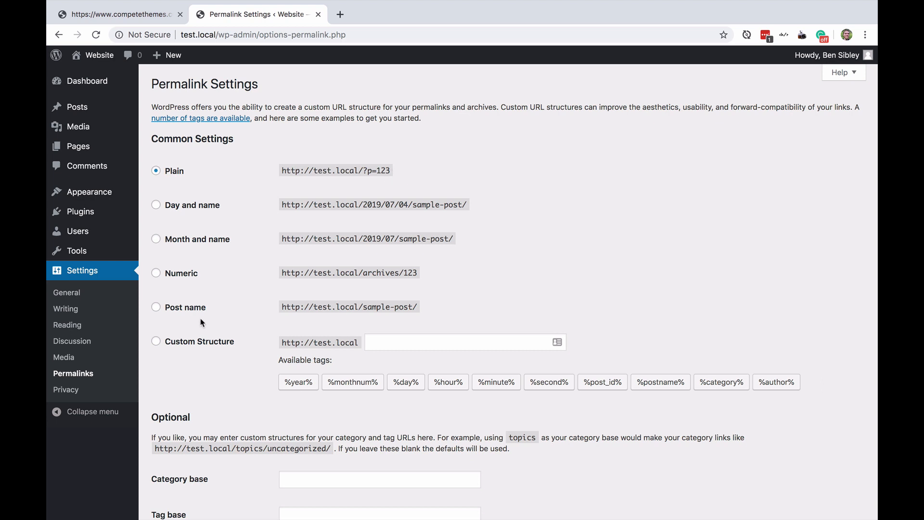
pyautogui.click(156, 307)
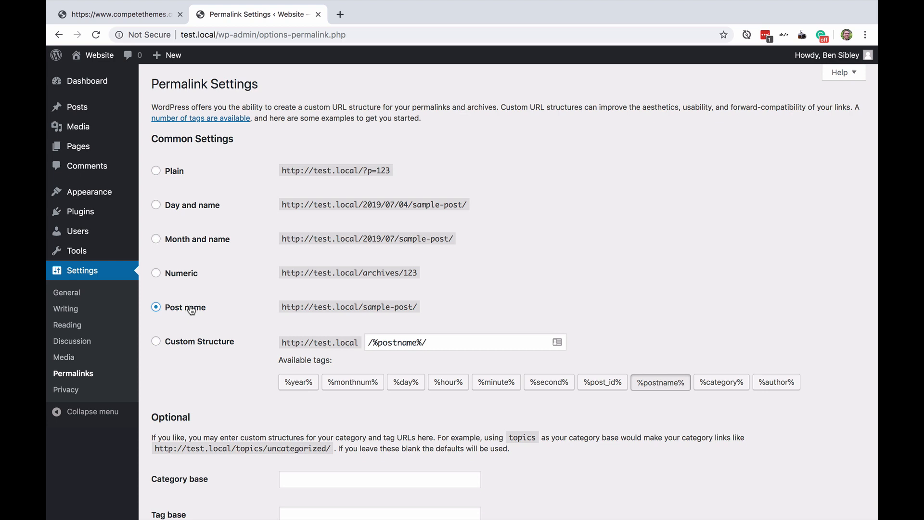
pyautogui.moveTo(204, 172)
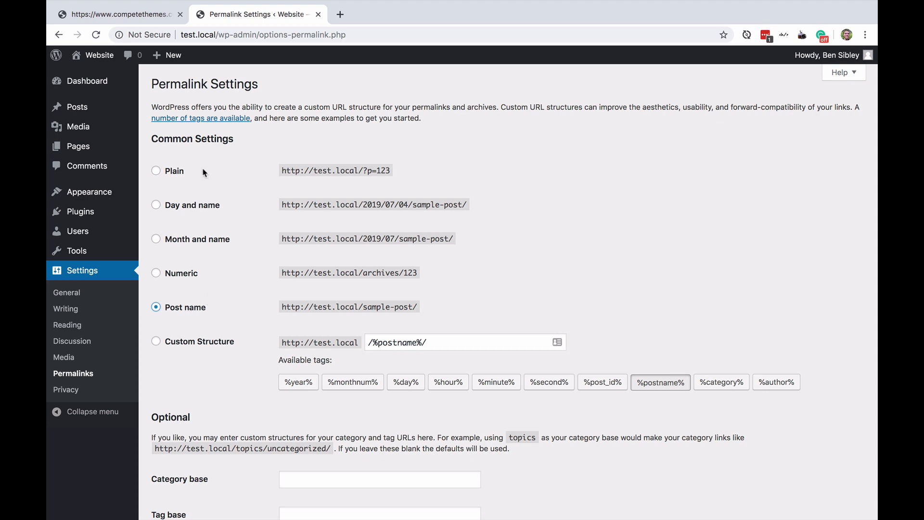
pyautogui.moveTo(341, 142)
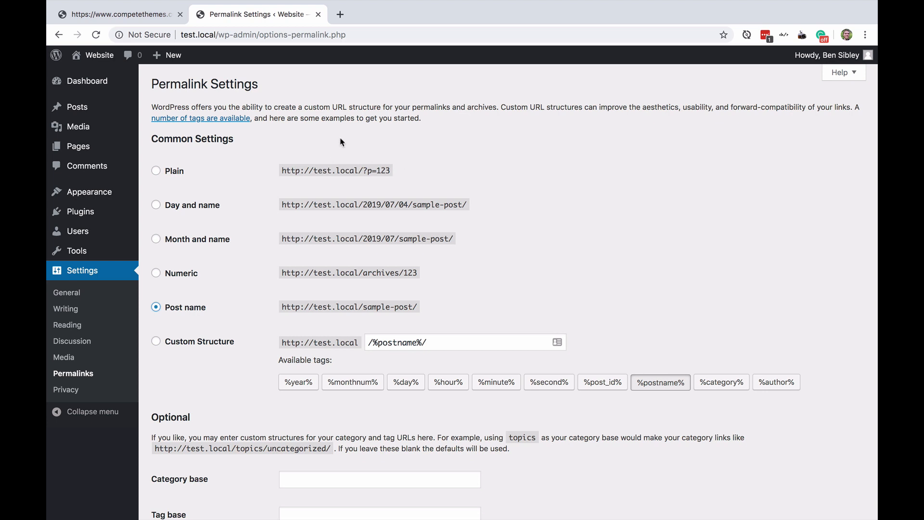
pyautogui.moveTo(352, 146)
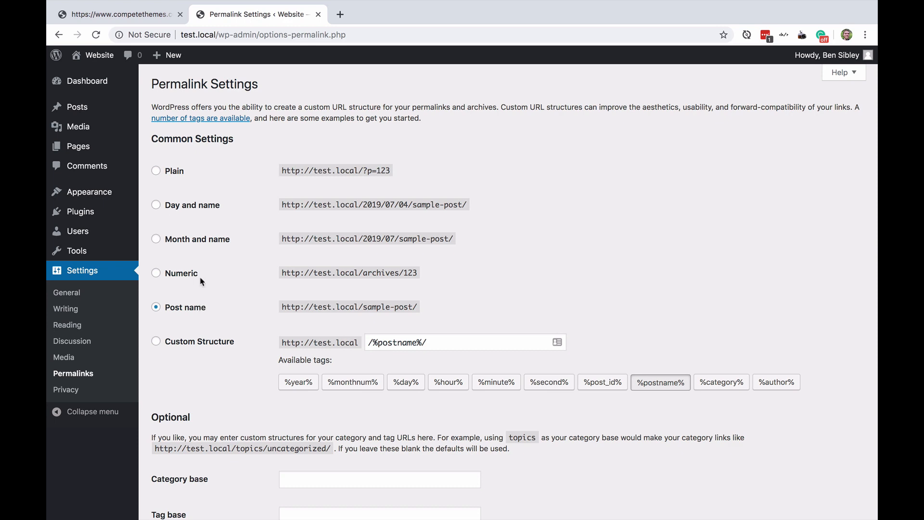
pyautogui.click(156, 170)
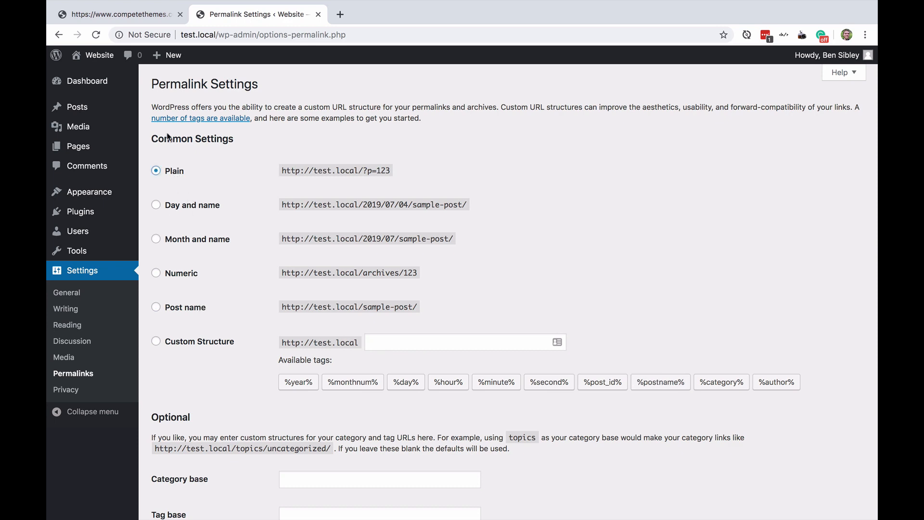
pyautogui.click(115, 13)
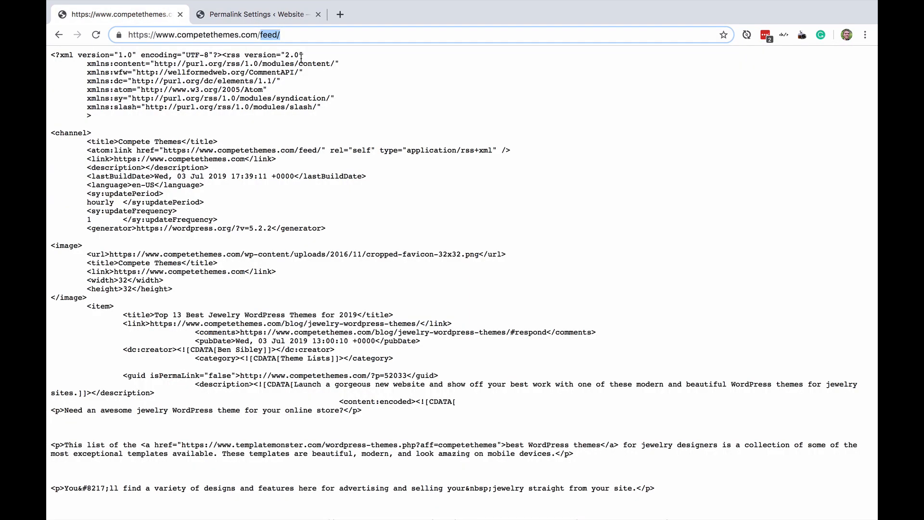
# Rewrite the feed address into the ?feed=rss query form
pyautogui.click(206, 34)
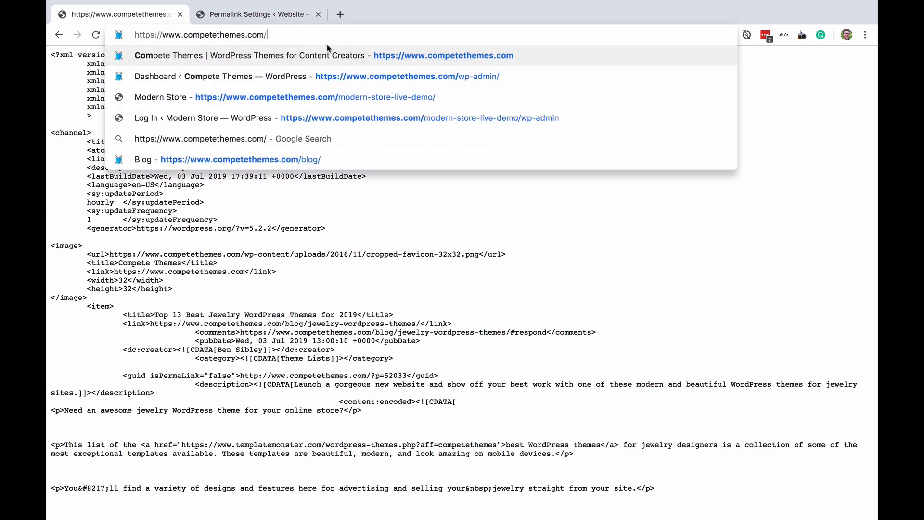
pyautogui.write('?feed')
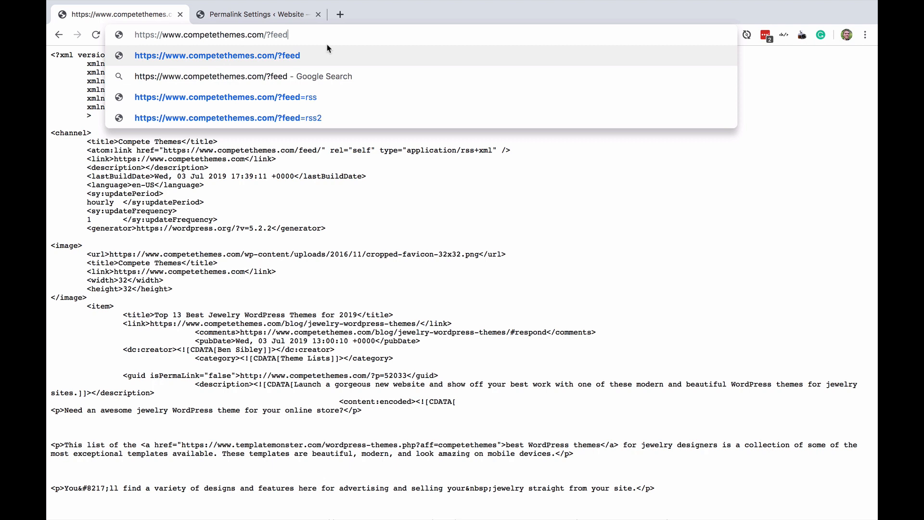
pyautogui.write('=rs')
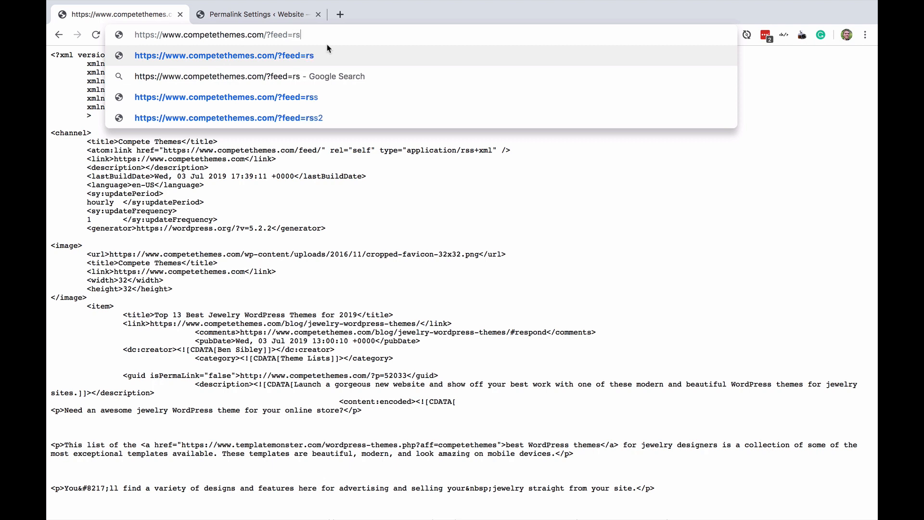
pyautogui.write('s')
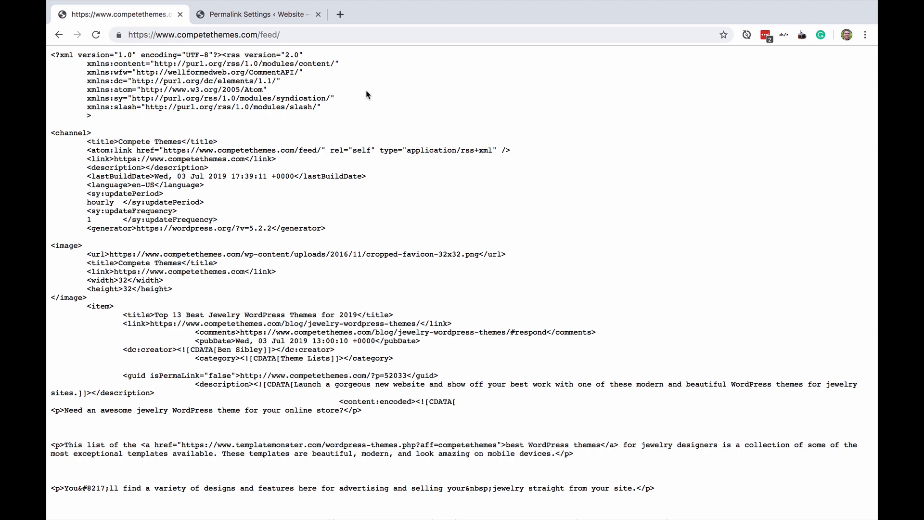
pyautogui.doubleClick(270, 36)
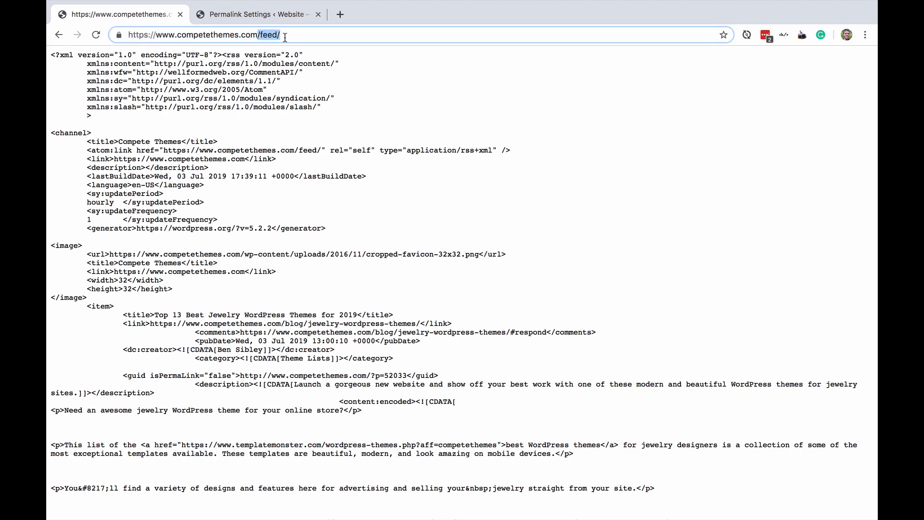
# Reselect Post name permalinks in WordPress and load the Compete Themes homepage
pyautogui.click(261, 14)
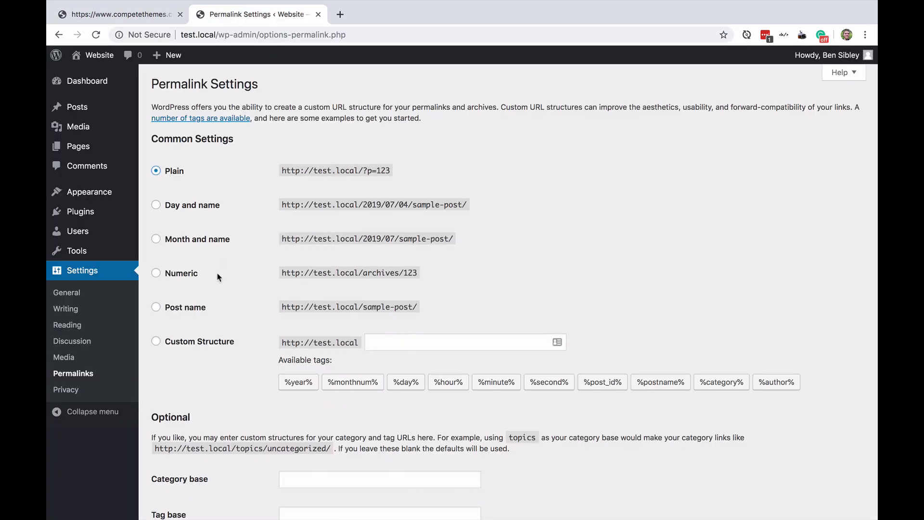
pyautogui.click(156, 307)
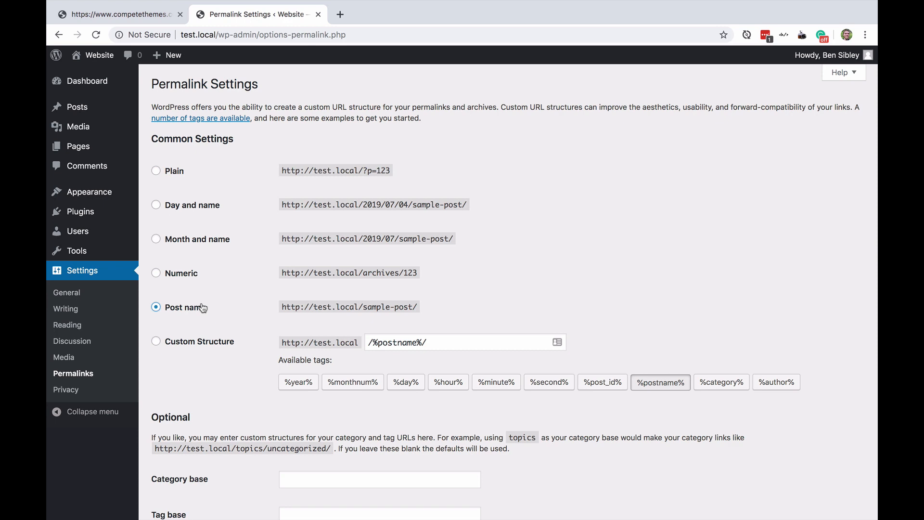
pyautogui.moveTo(177, 175)
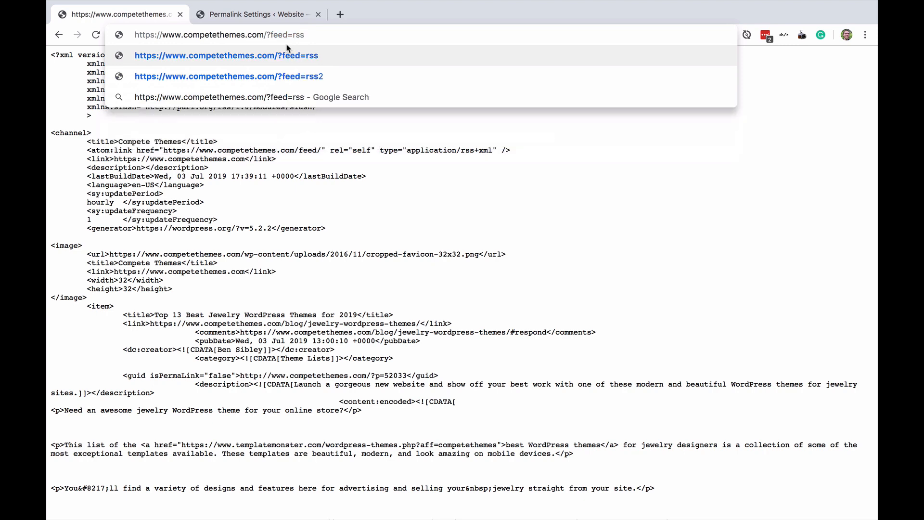
pyautogui.click(228, 76)
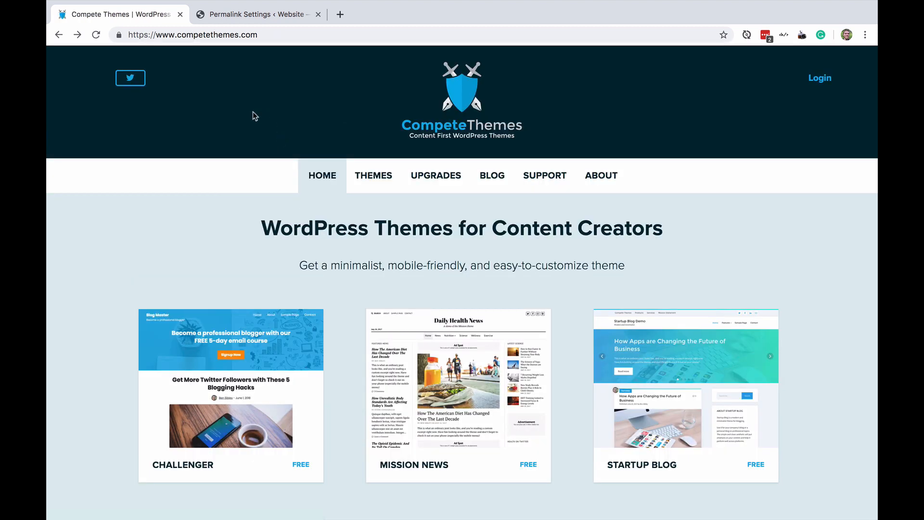
pyautogui.moveTo(264, 110)
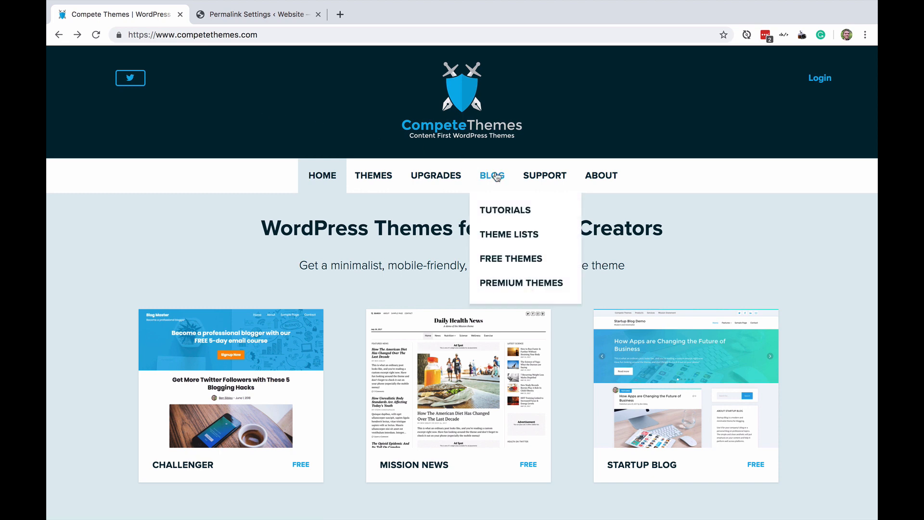
# Go to competethemes.com/blog/ through the BLOG menu link
pyautogui.click(492, 175)
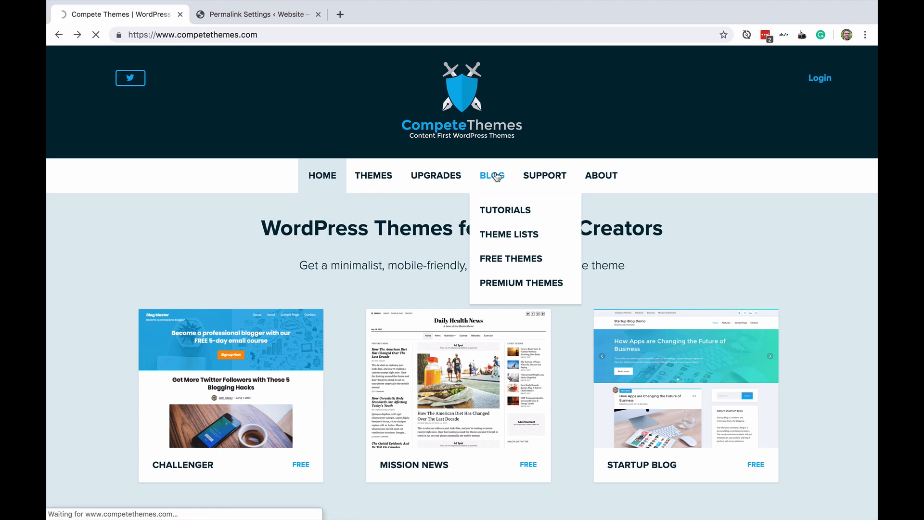
pyautogui.click(492, 176)
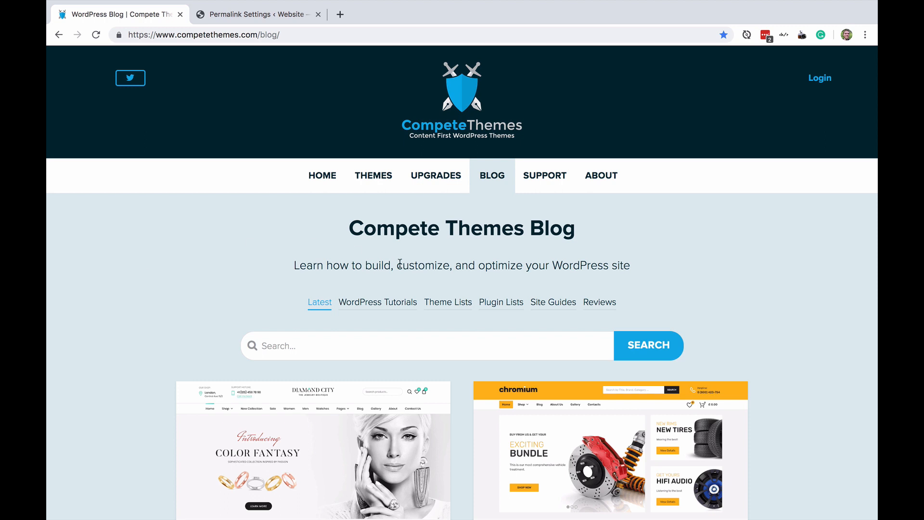
# Open the Theme Lists category and load its /feed/ RSS address
pyautogui.click(448, 302)
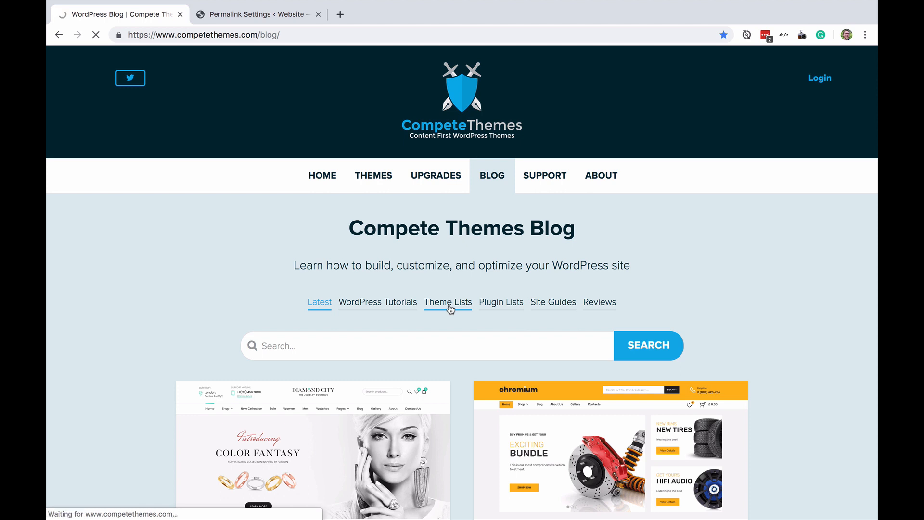
pyautogui.click(448, 302)
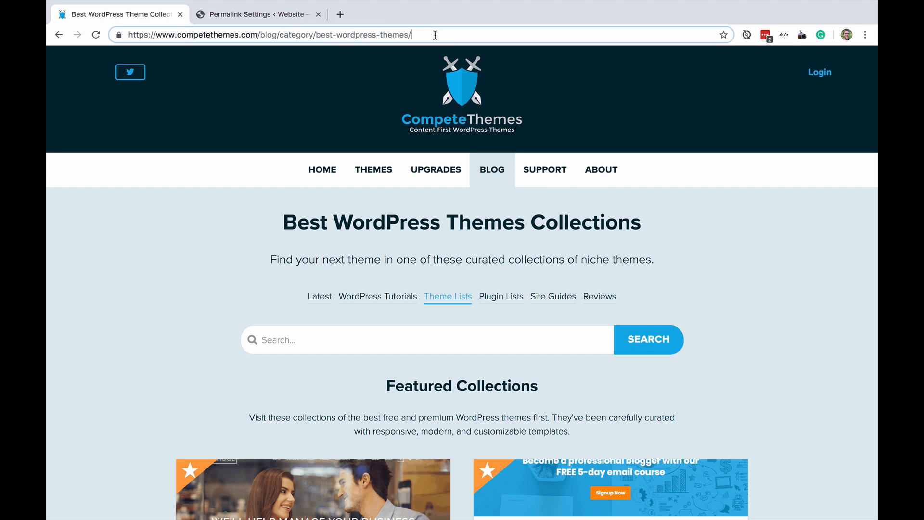
pyautogui.write('feed/')
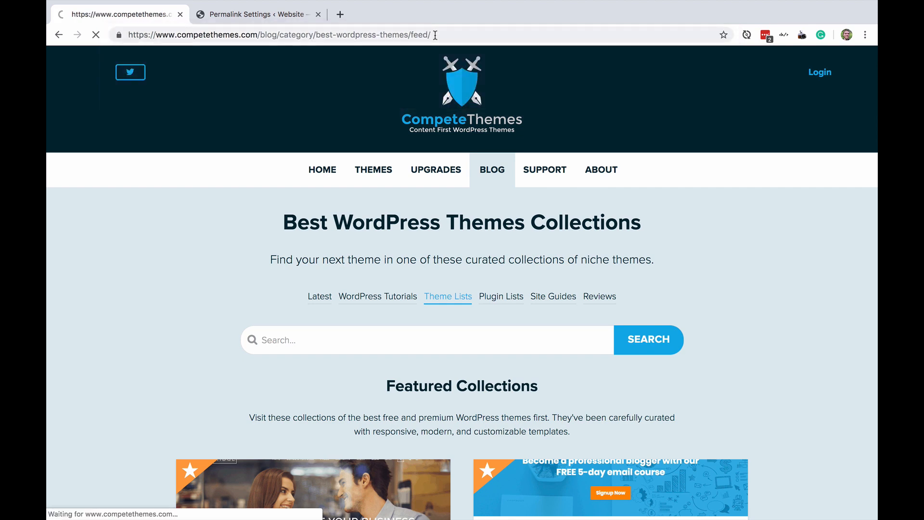
pyautogui.press('Enter')
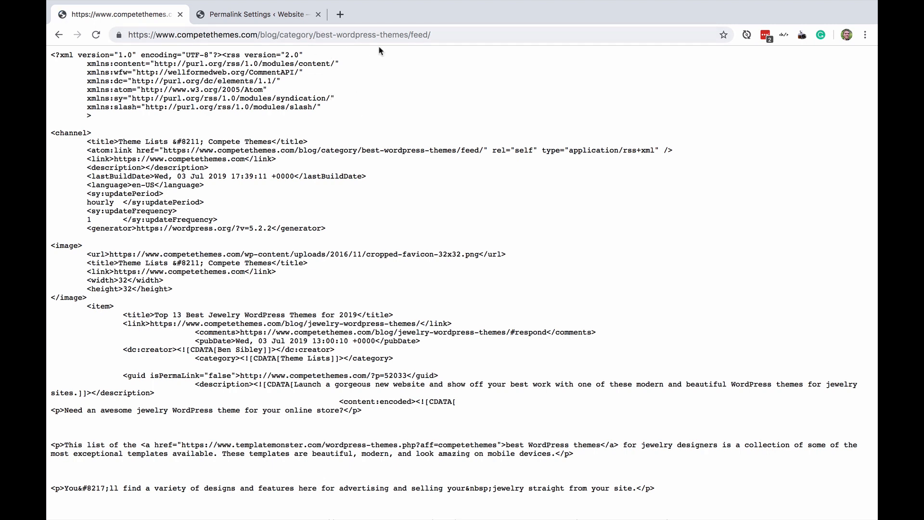
pyautogui.moveTo(383, 86)
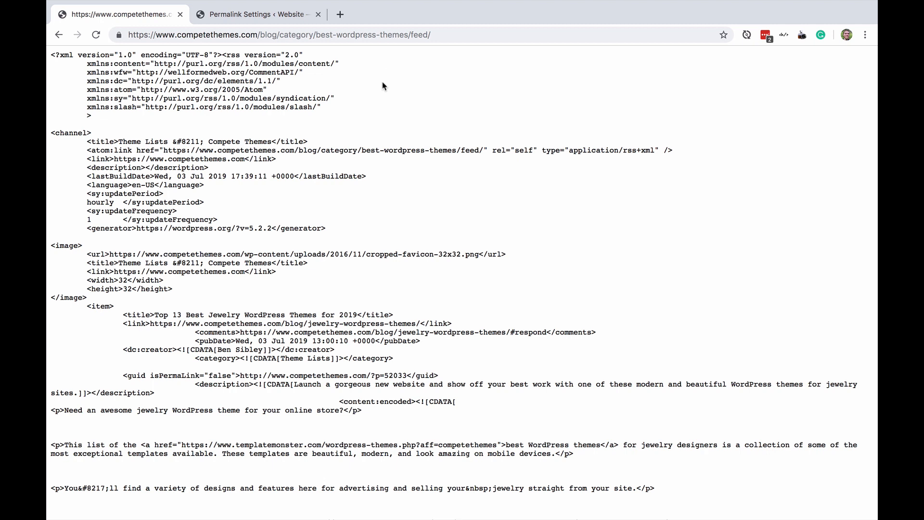